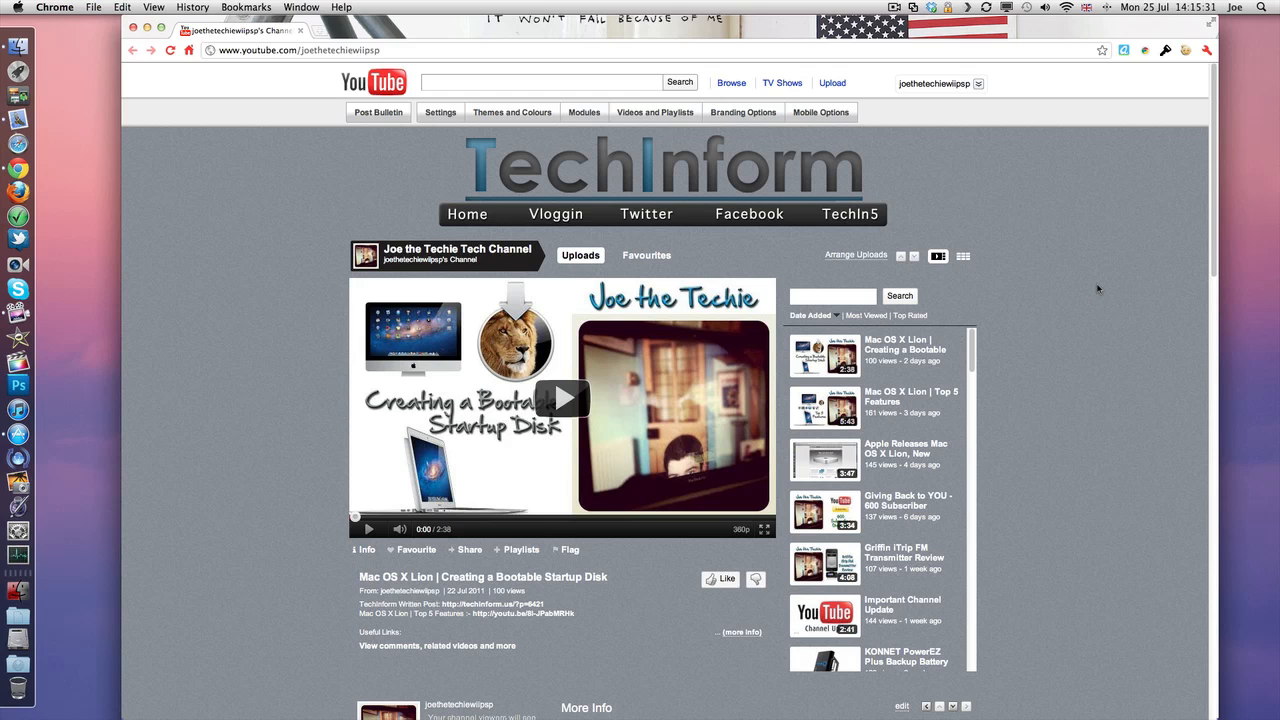
pyautogui.moveTo(226, 526)
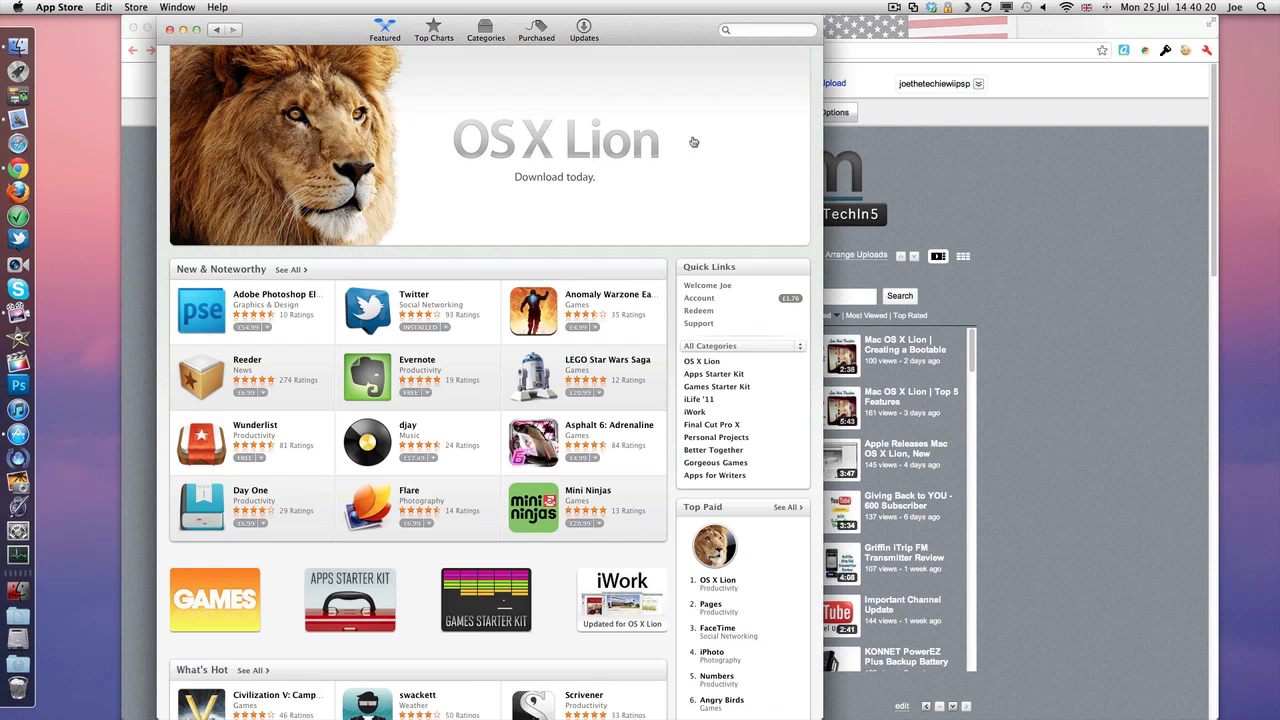
pyautogui.moveTo(580, 170)
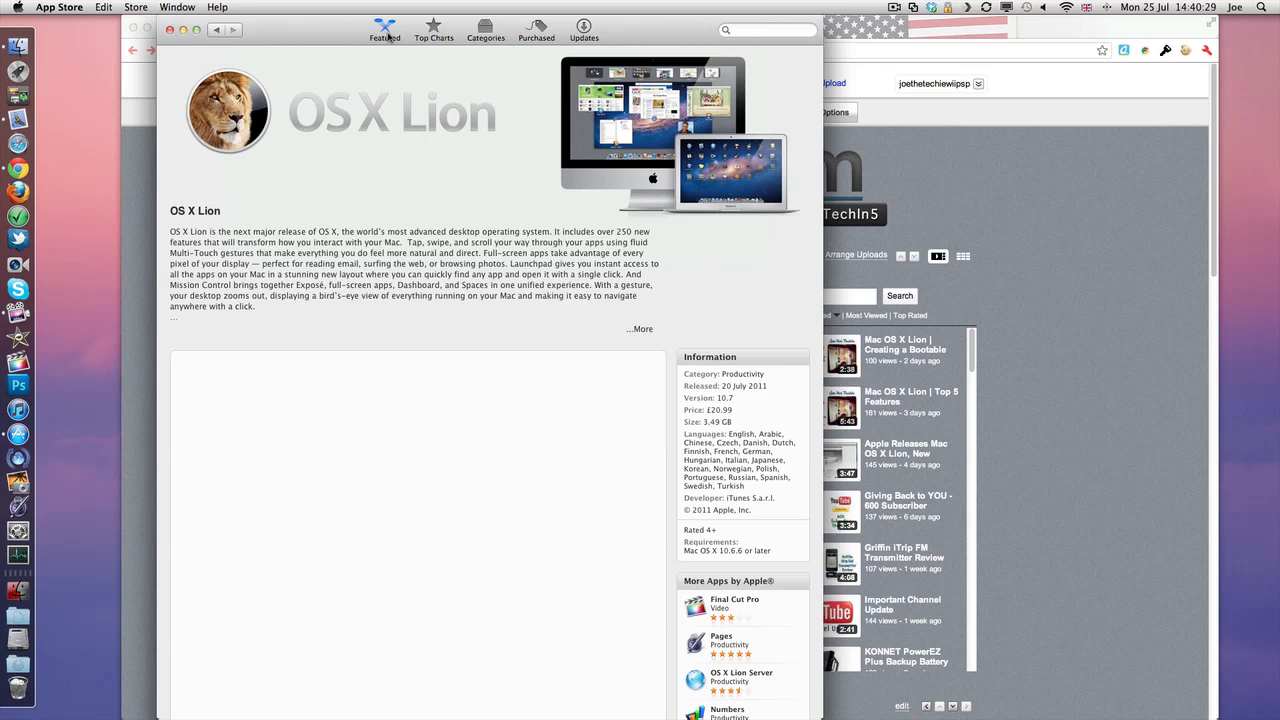
# Reopen the OS X Lion product page so its price button now offers Install.
pyautogui.click(384, 28)
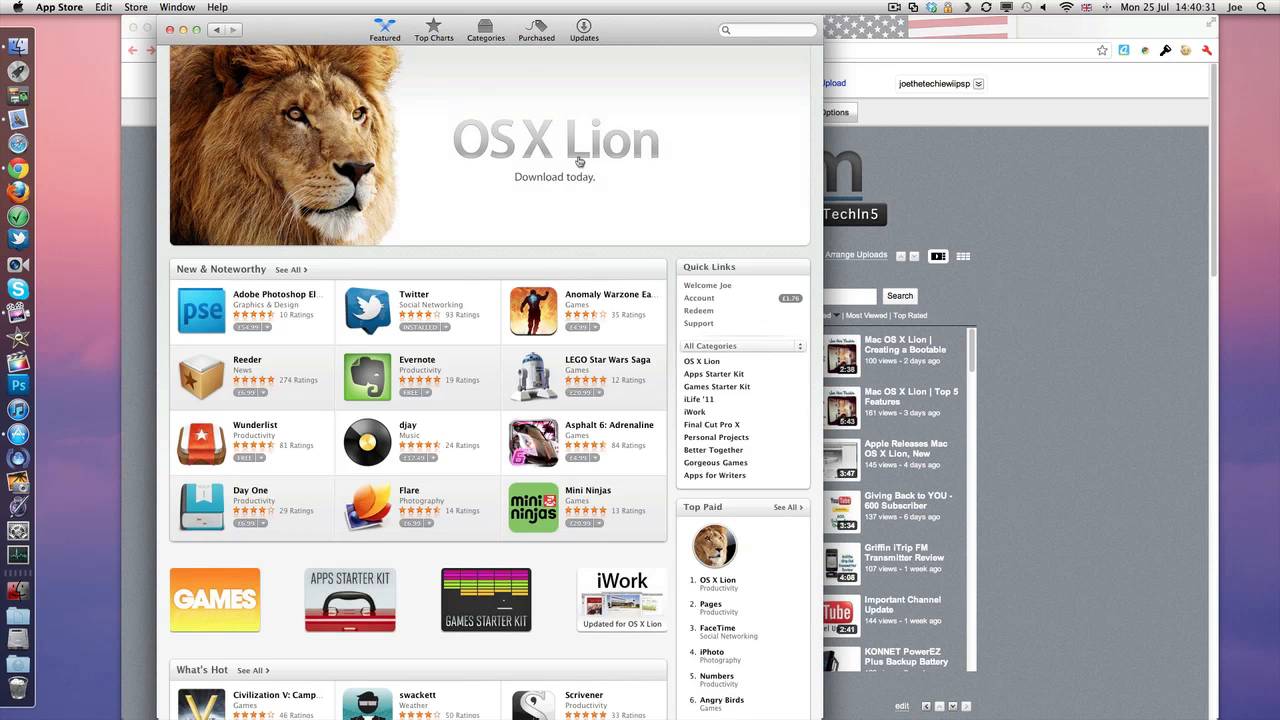
pyautogui.moveTo(566, 176)
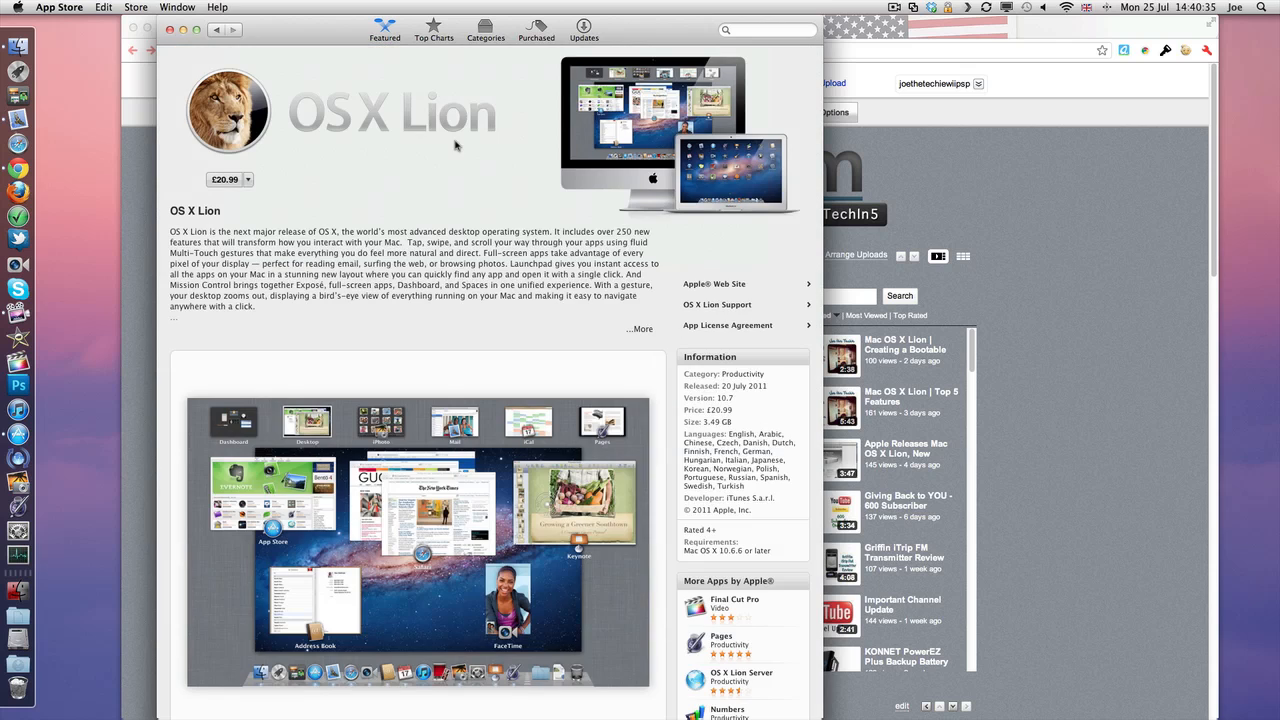
pyautogui.click(224, 180)
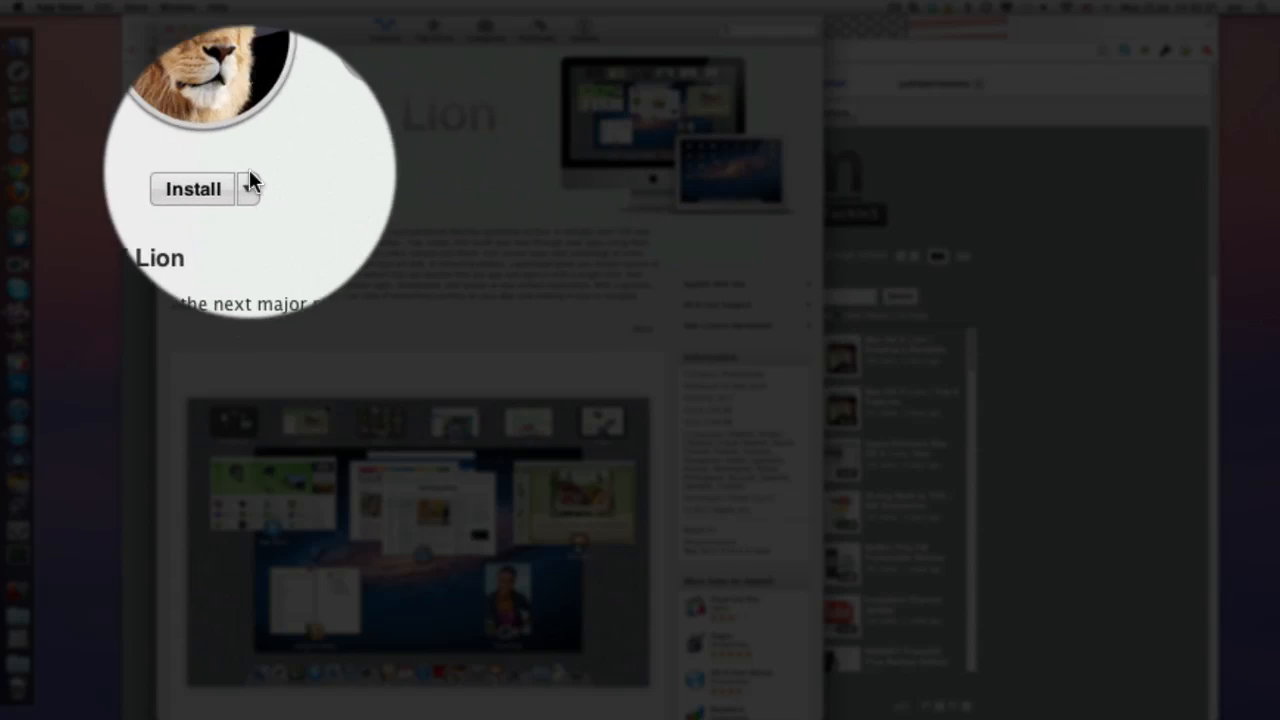